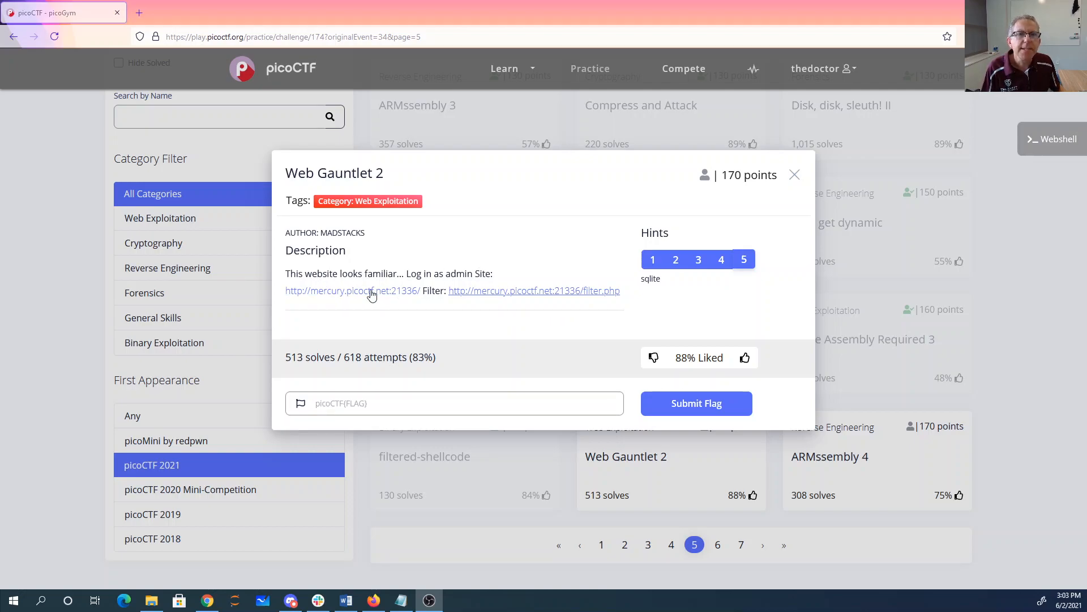
Step: Open the Web Gauntlet 2 login site in a new tab and switch to it
click(352, 290)
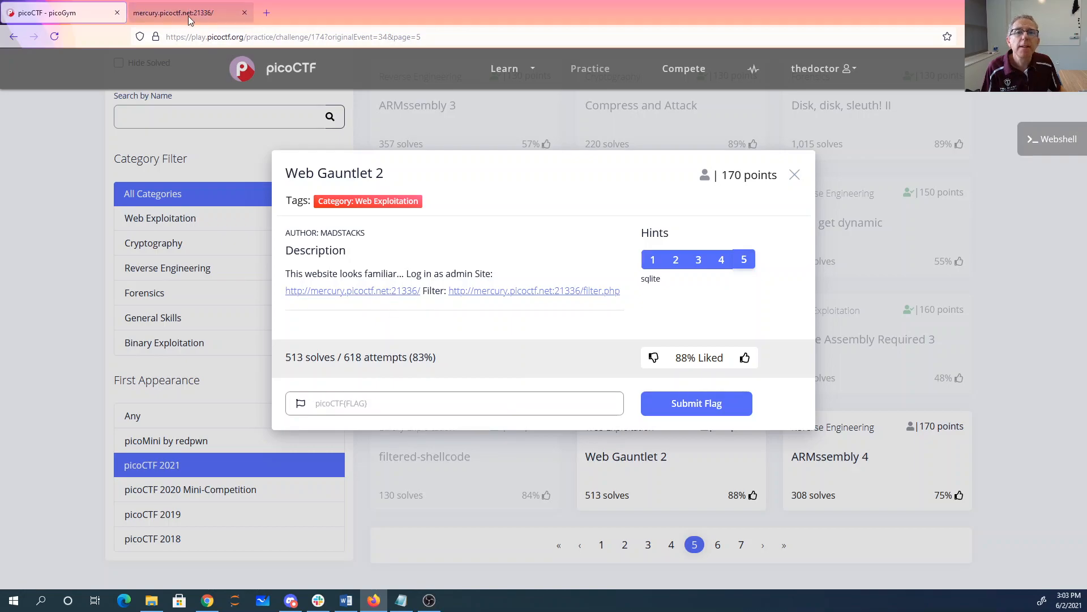
click(187, 13)
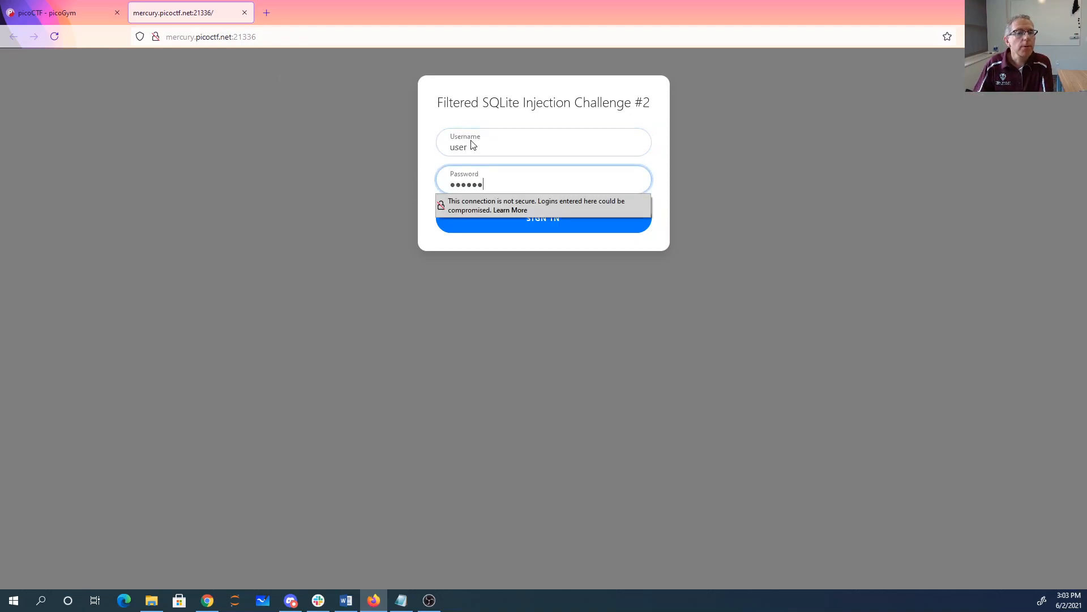
Step: Submit the test login to reveal the SQL query and 'not admin' response
click(543, 219)
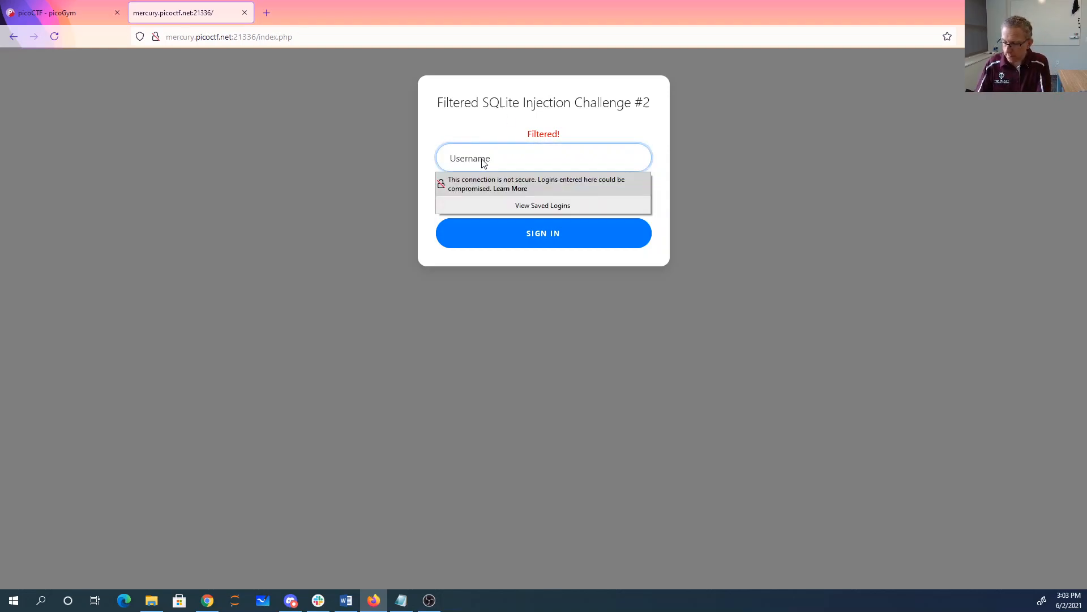
click(543, 233)
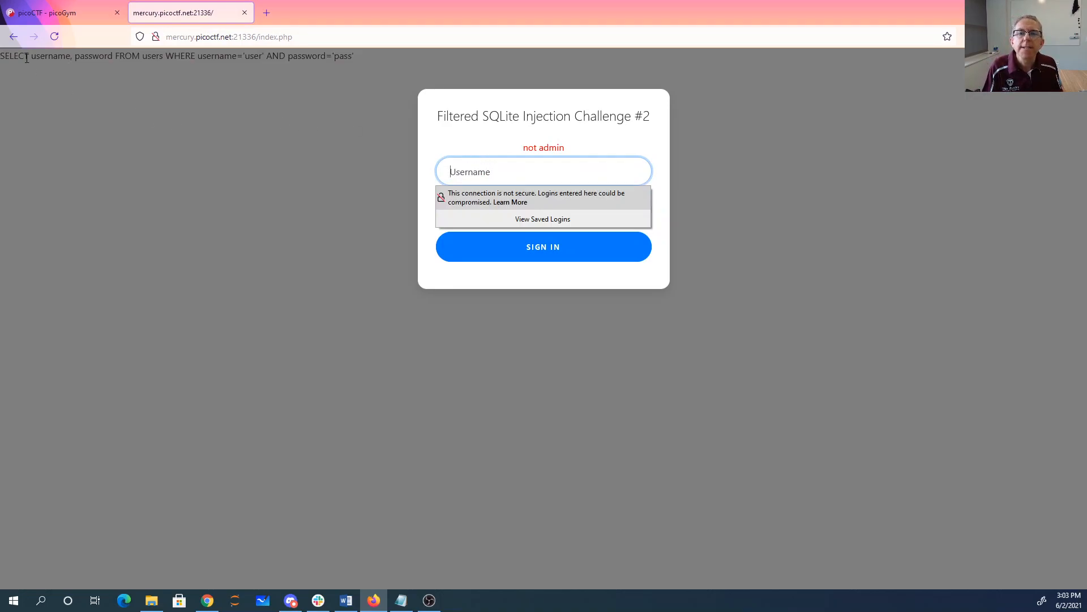
mouse_move(204, 67)
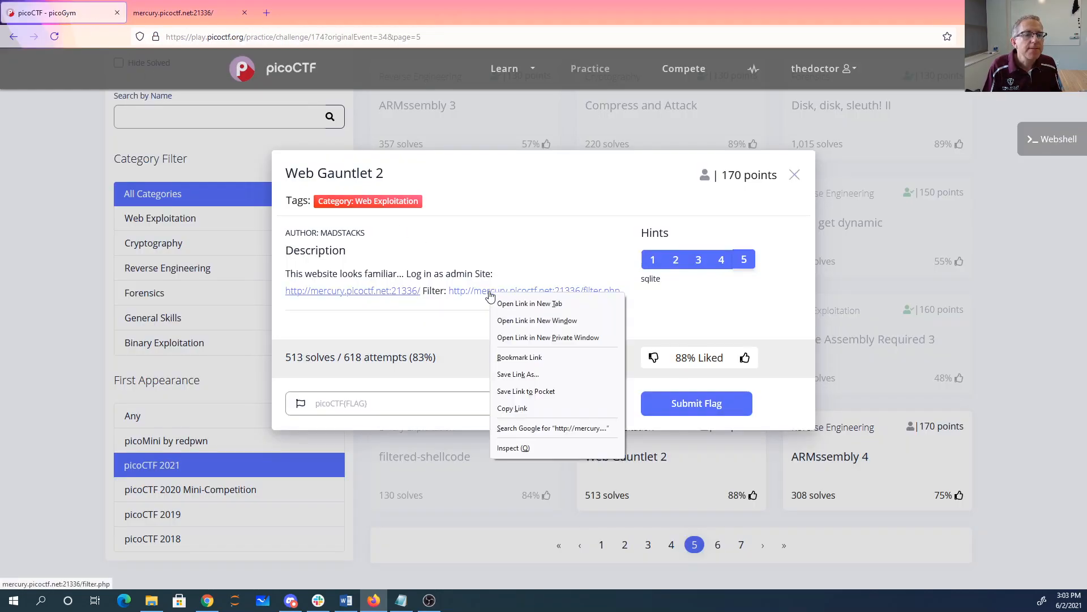
Step: Open filter.php in a new tab, mark the blocked comment symbols, and return to login
click(529, 303)
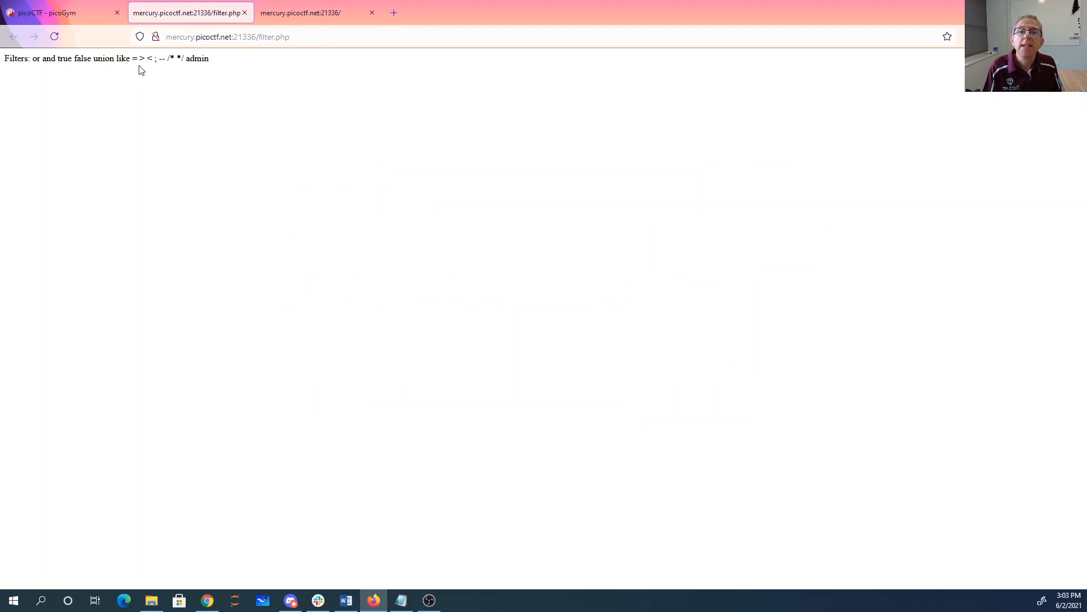
mouse_move(63, 78)
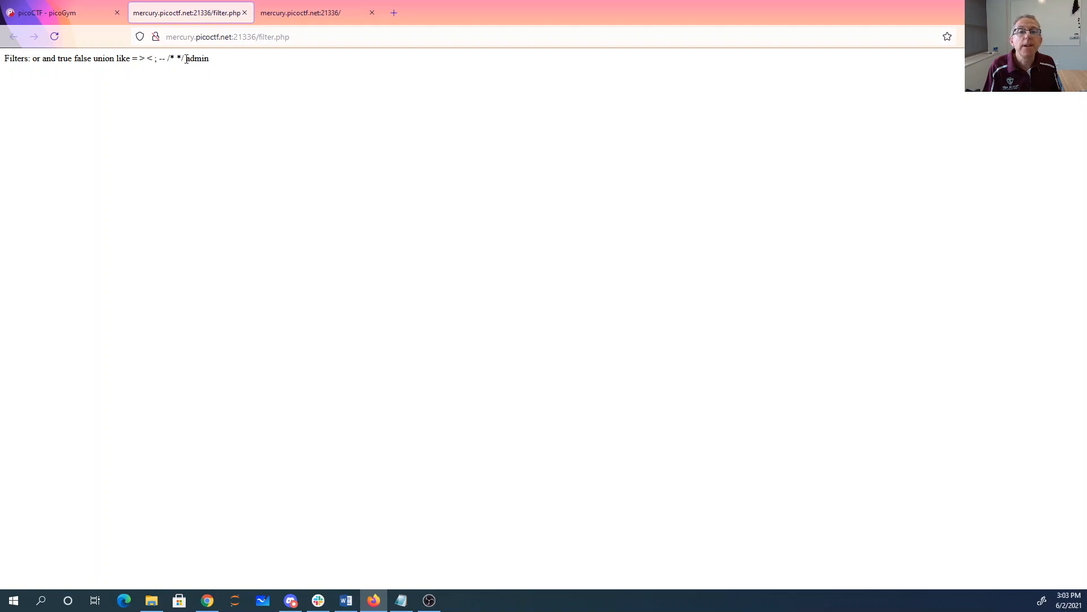
drag(152, 58, 185, 59)
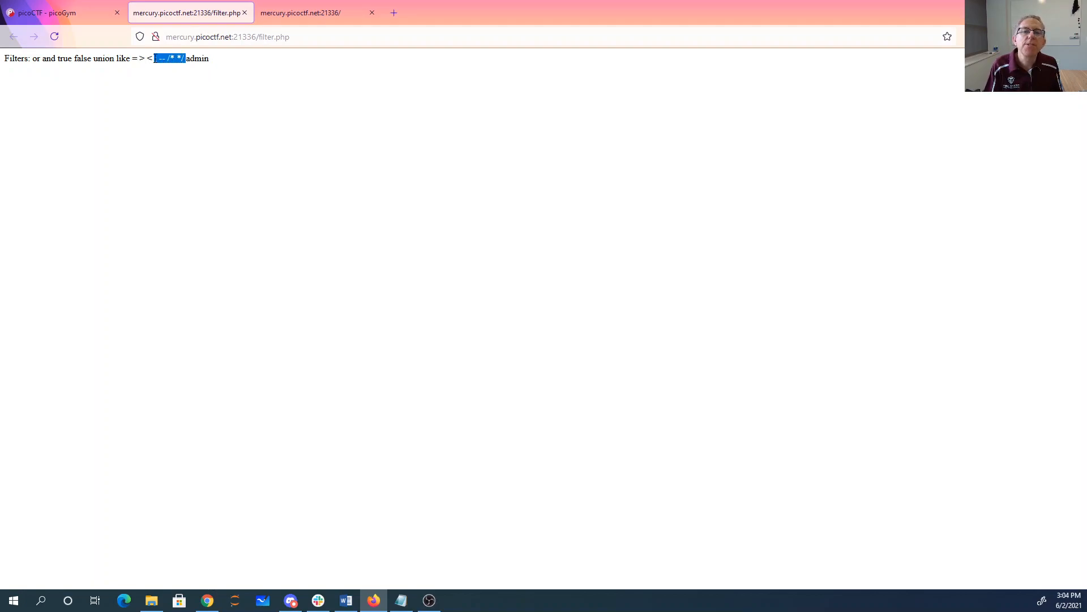
click(316, 12)
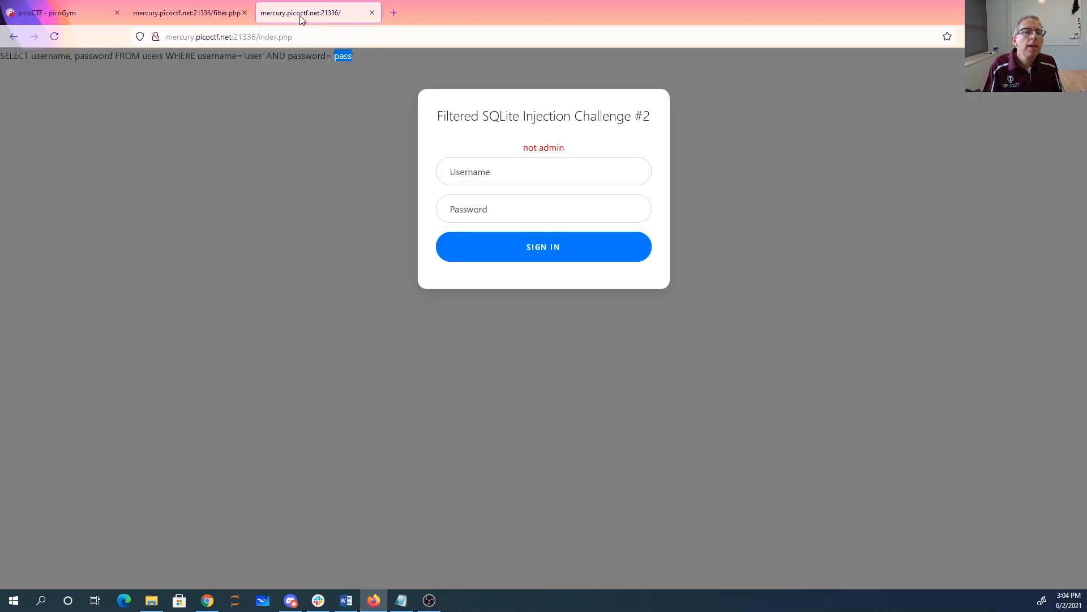
Step: Reveal the challenge hints, including the length and sqlite hints, then return to filter.php
click(63, 13)
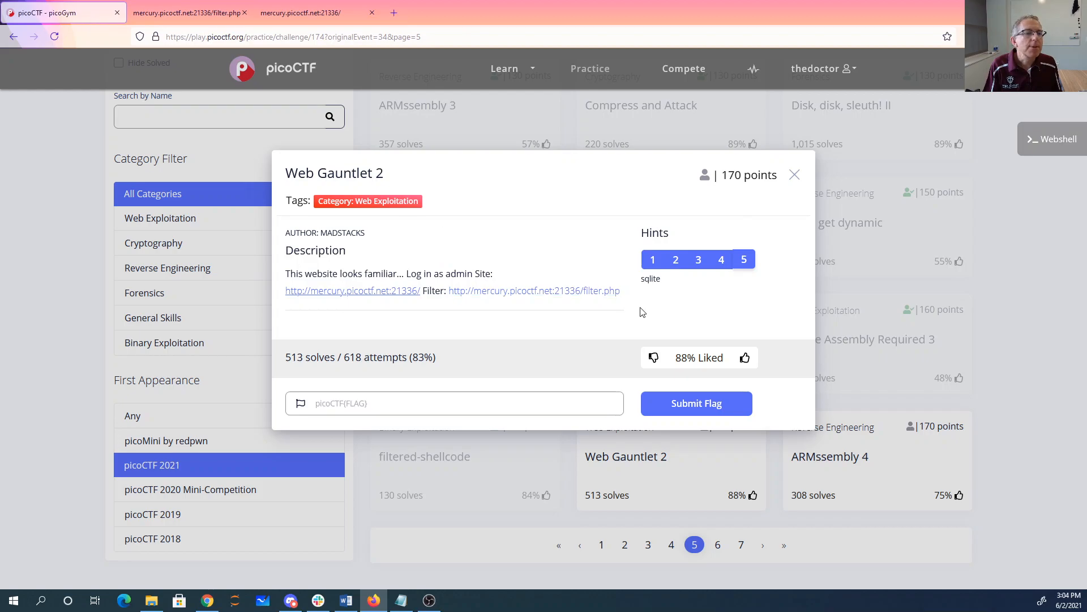
click(674, 259)
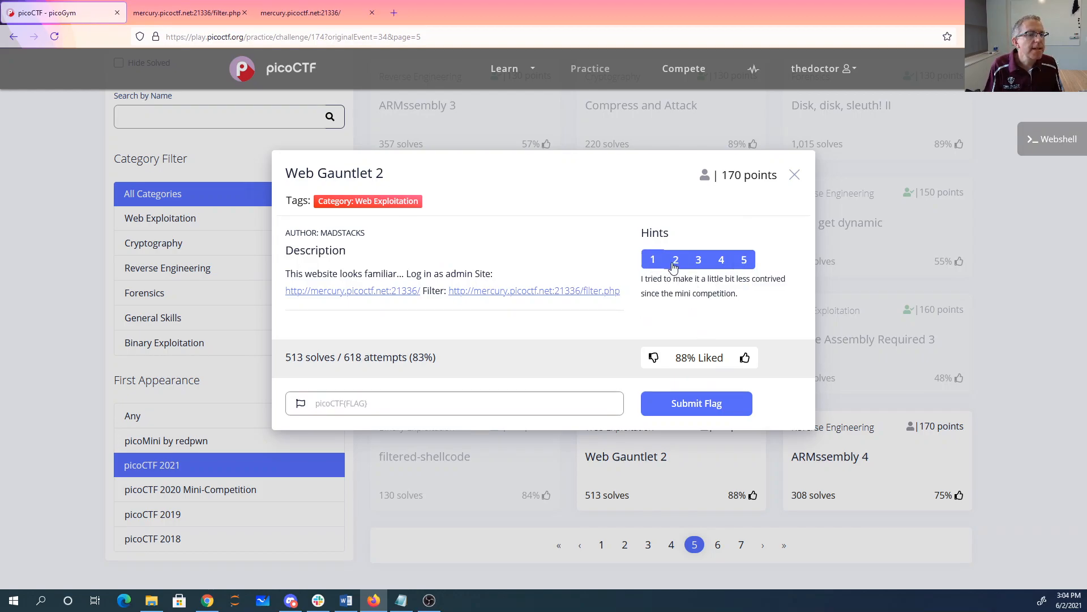
click(675, 259)
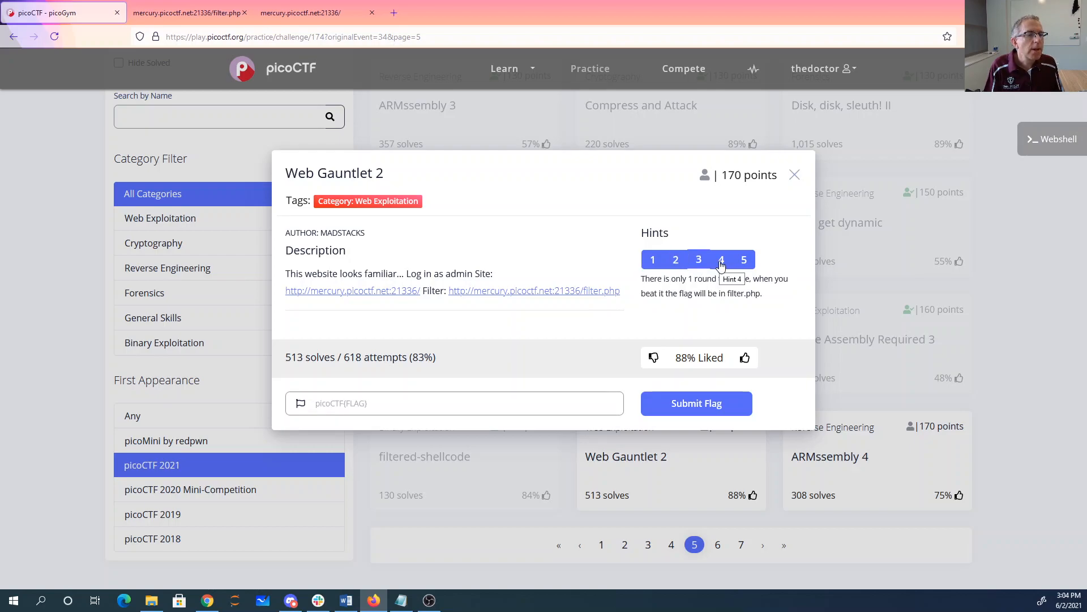
click(721, 259)
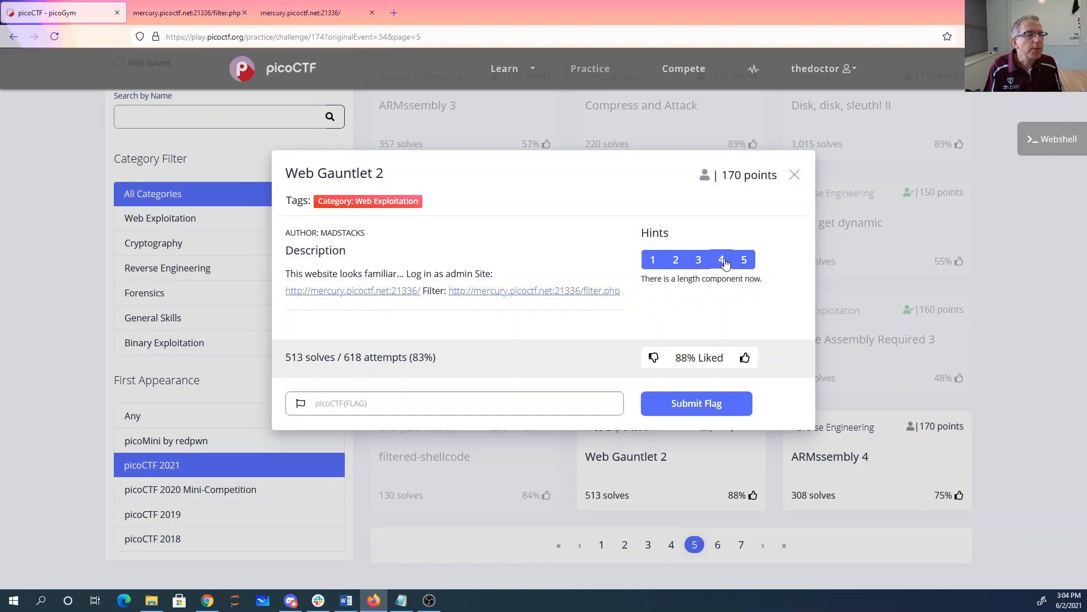
click(743, 259)
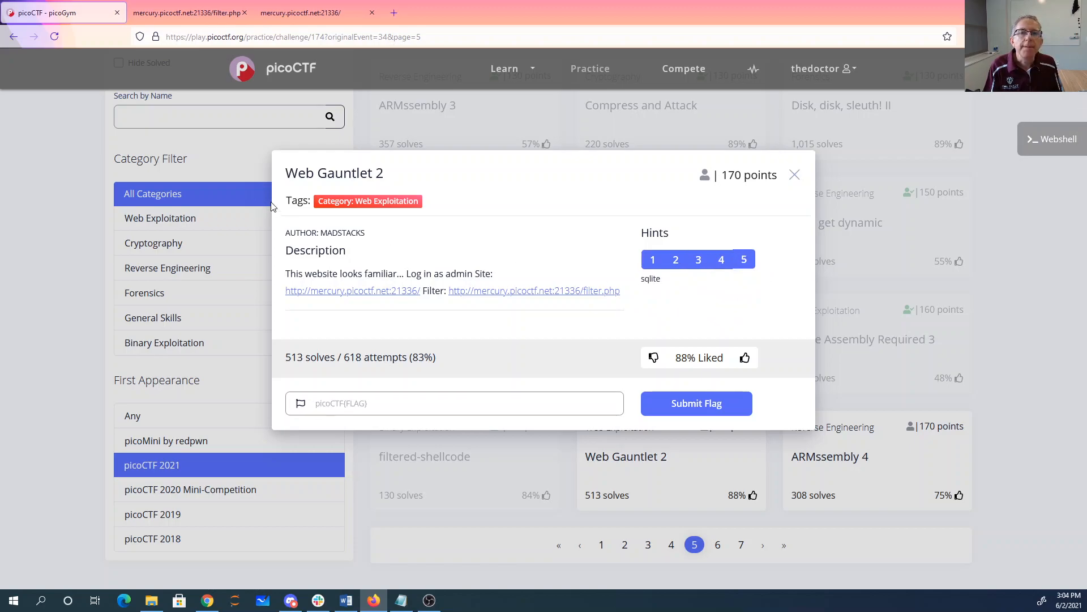
click(183, 12)
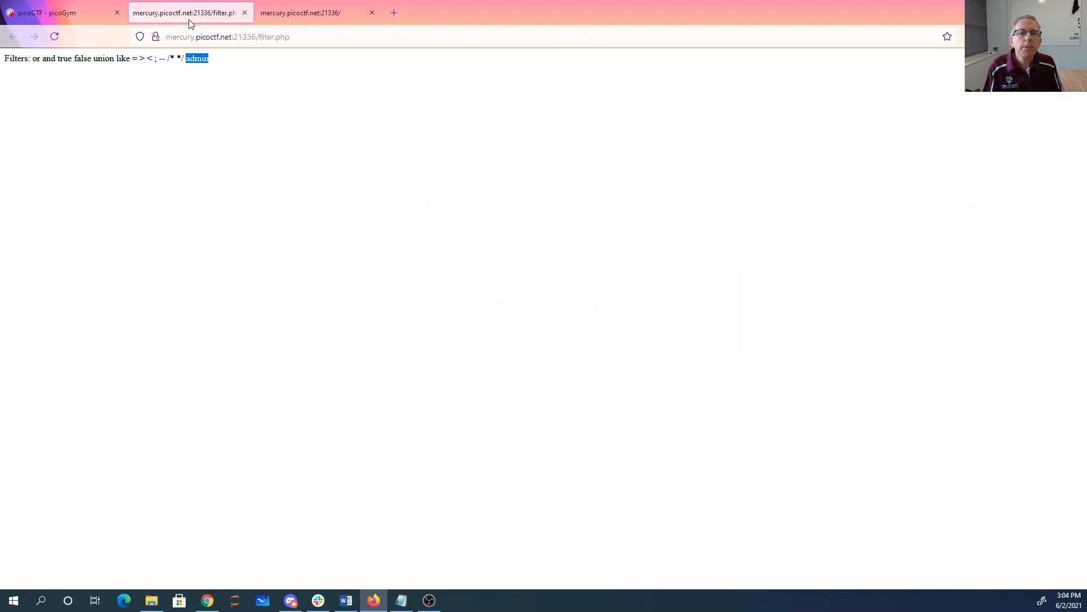
Step: On the login page, enter the username payload adm'||'in' except select '
click(318, 12)
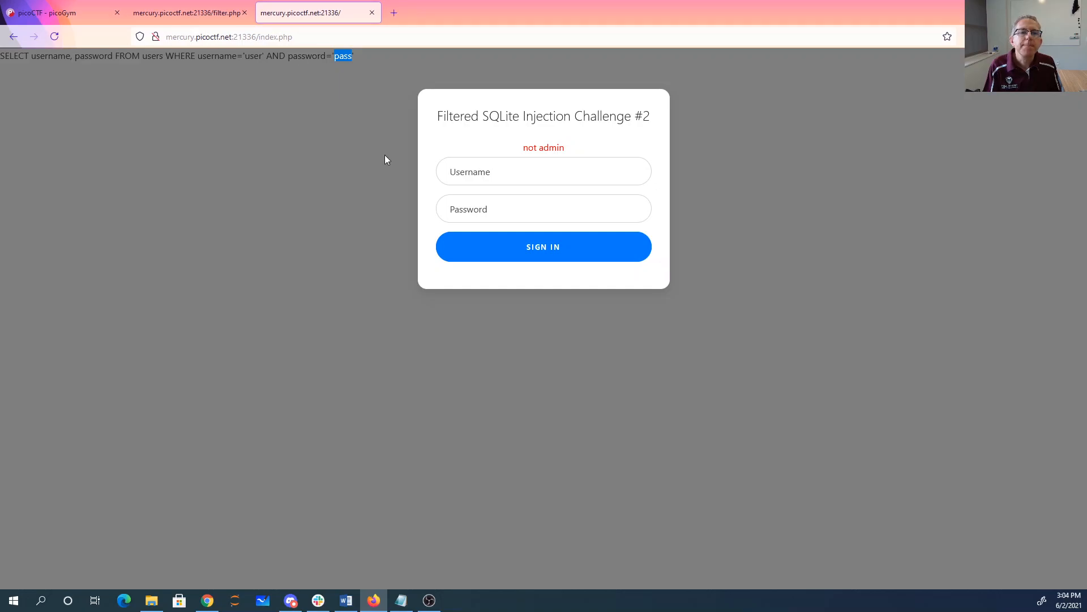
click(543, 171)
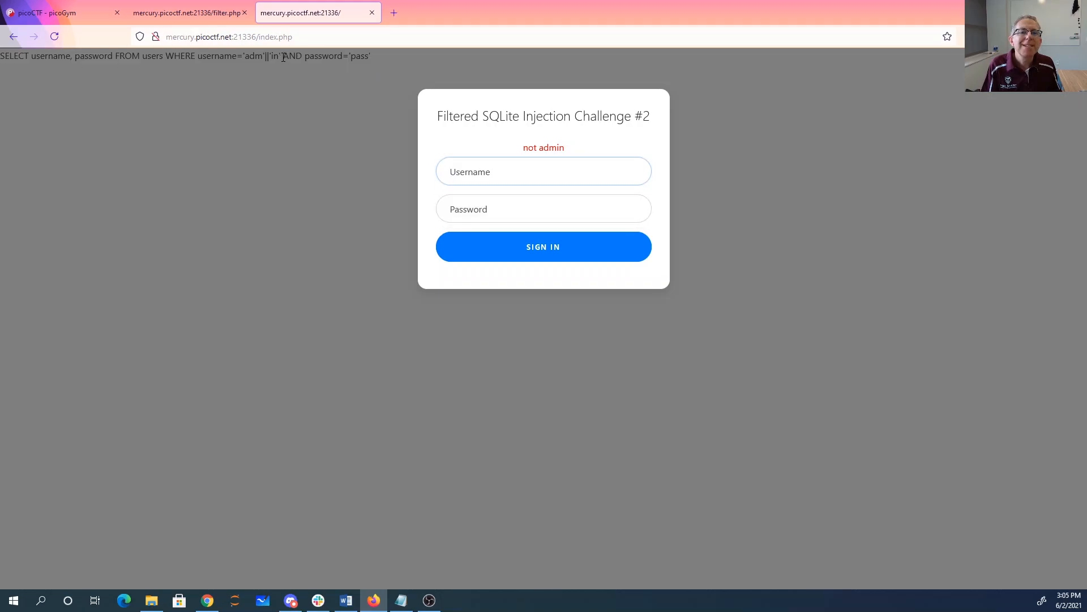
drag(282, 55, 373, 55)
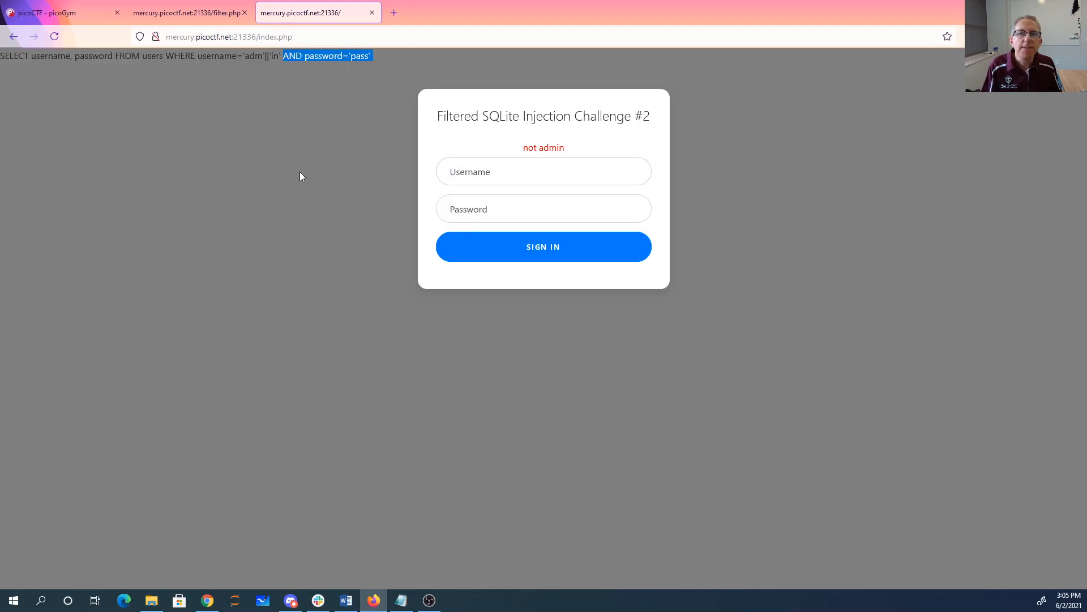
click(544, 171)
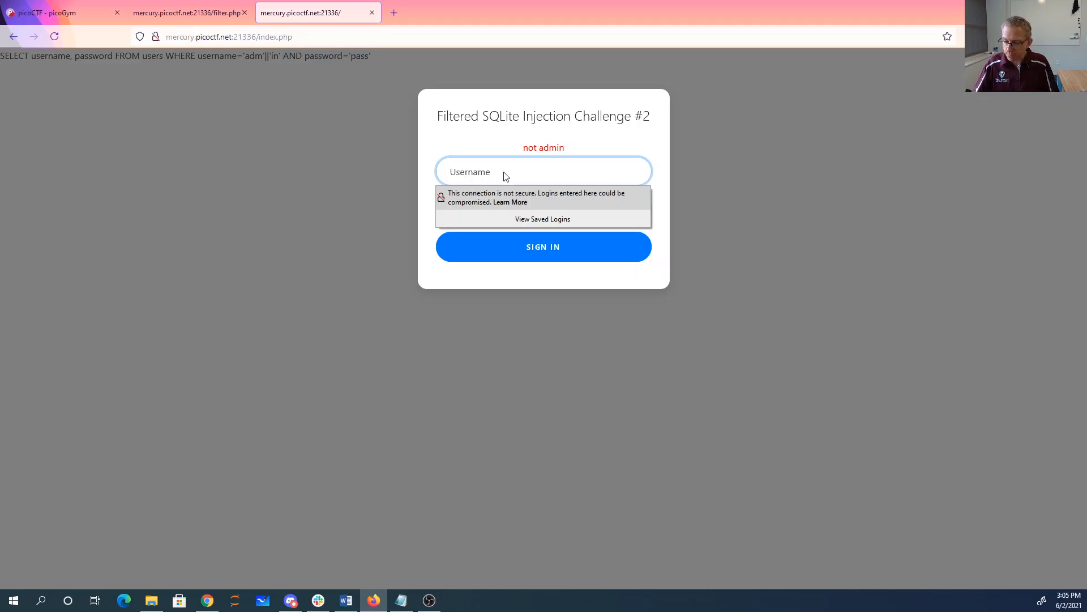
text(adm'||'in)
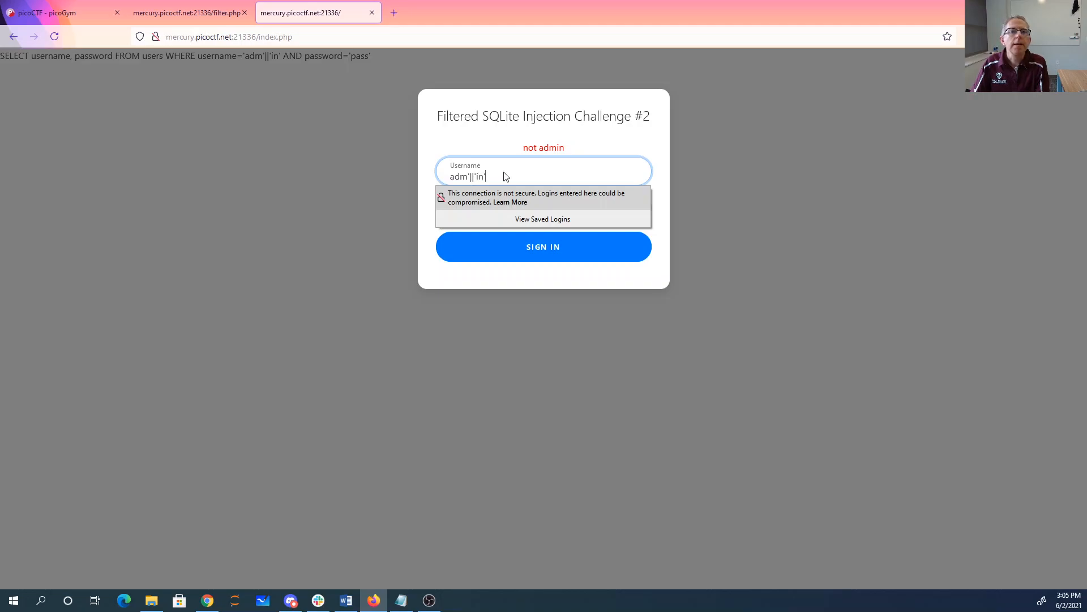
text(except select)
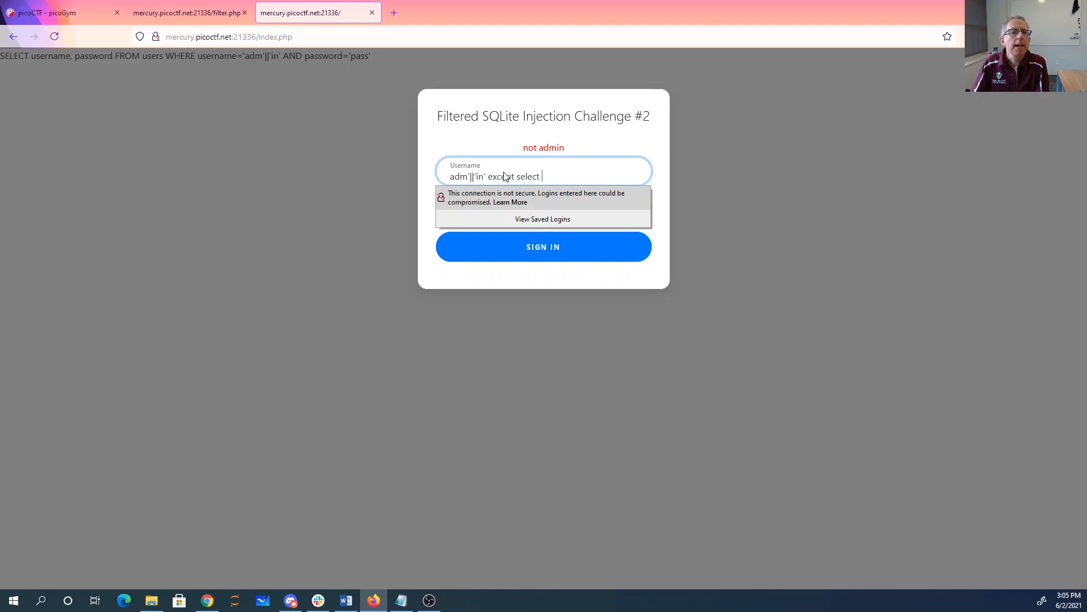
text(')
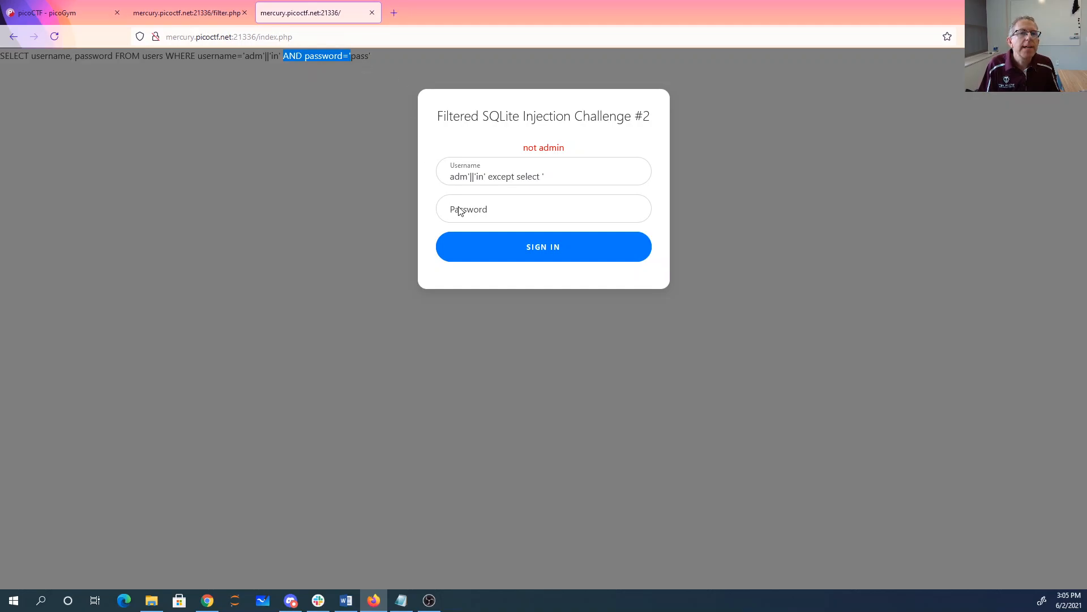
click(543, 209)
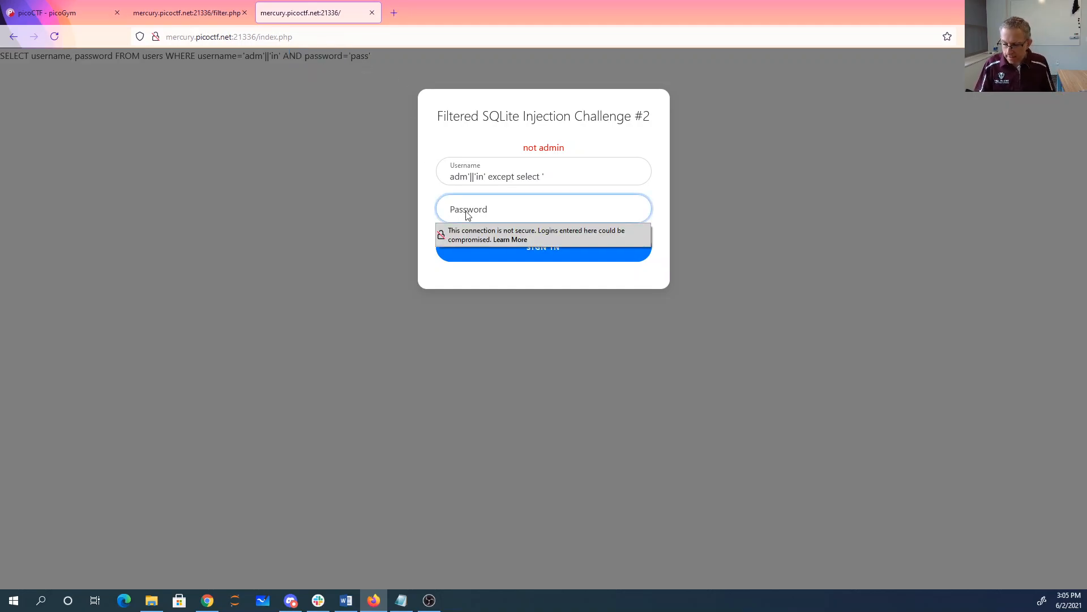
text(pass)
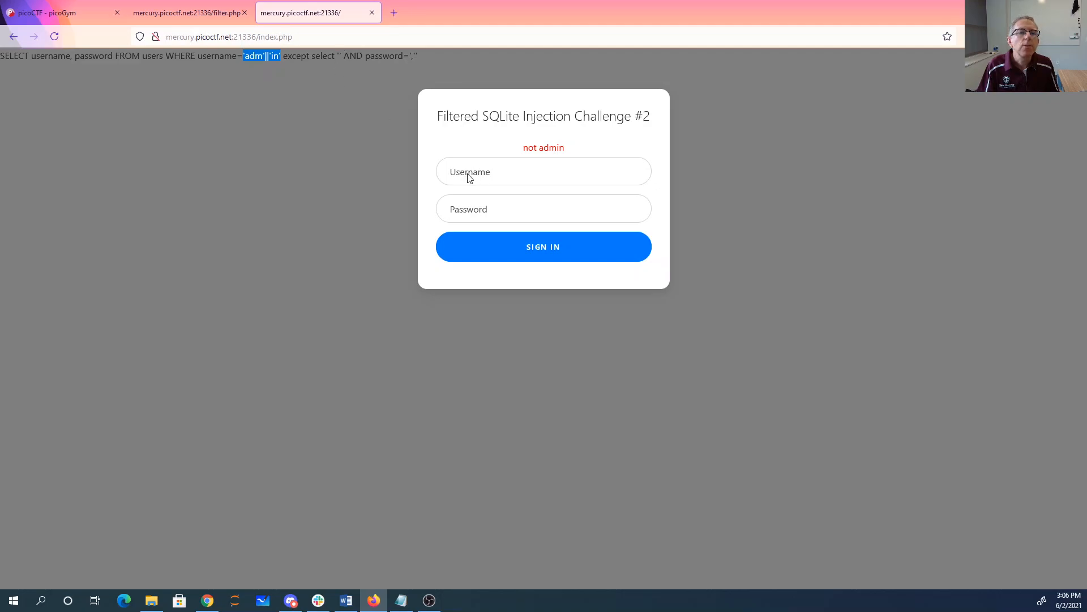
click(543, 171)
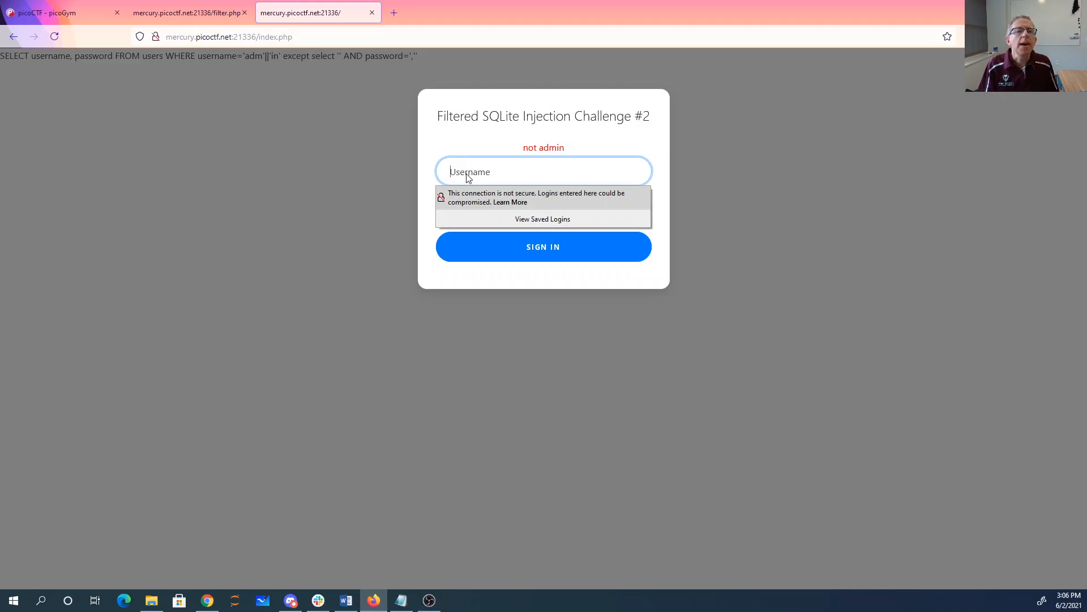
Step: Sign in as adm'||'in' except select with a two-character password to win
text(adm'||'in)
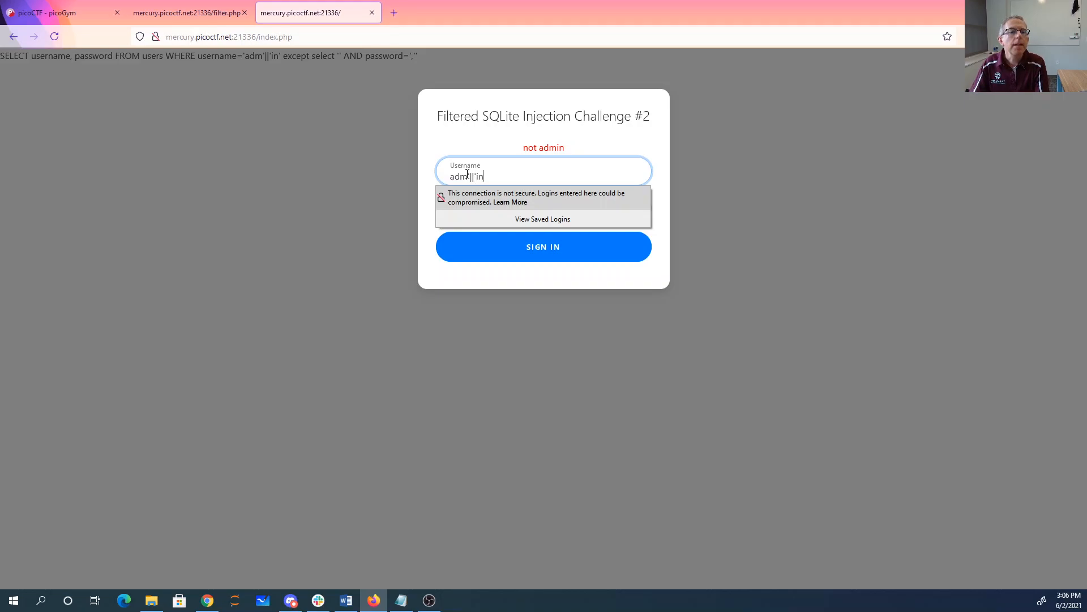
text(except s)
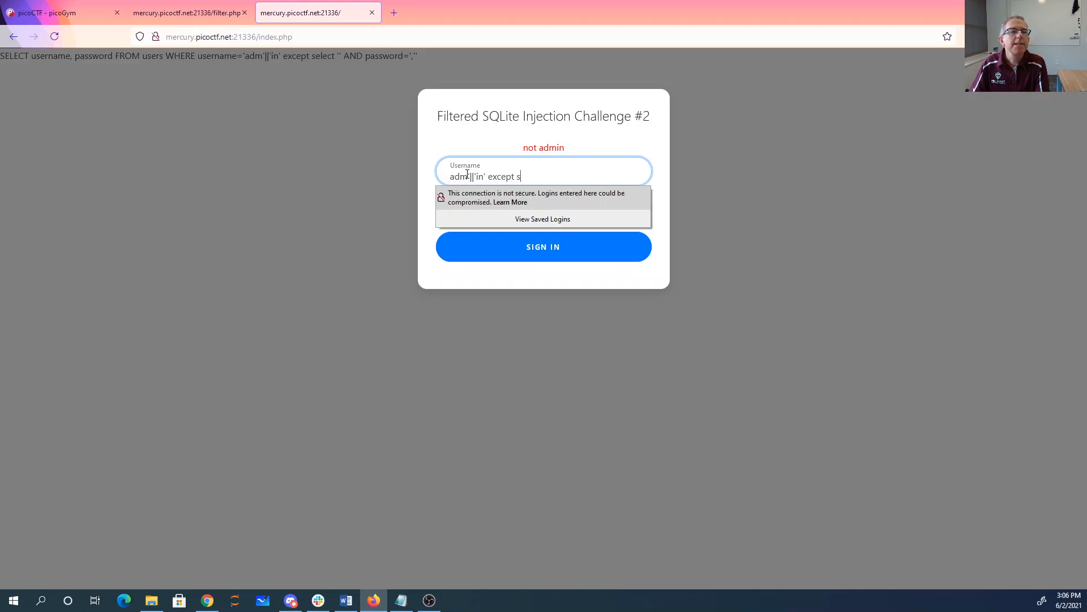
text(elect)
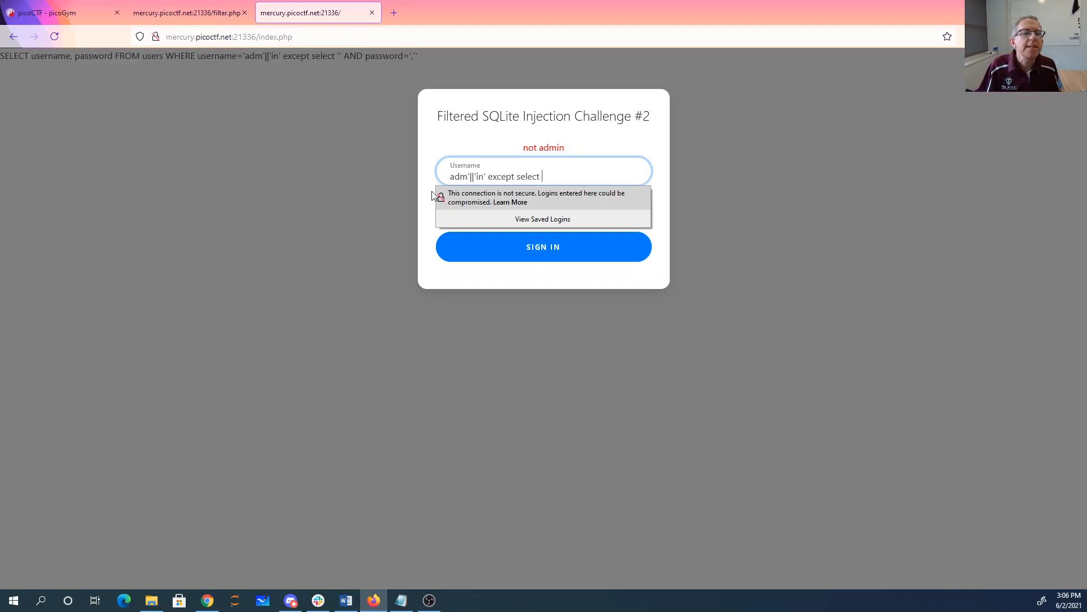
click(543, 208)
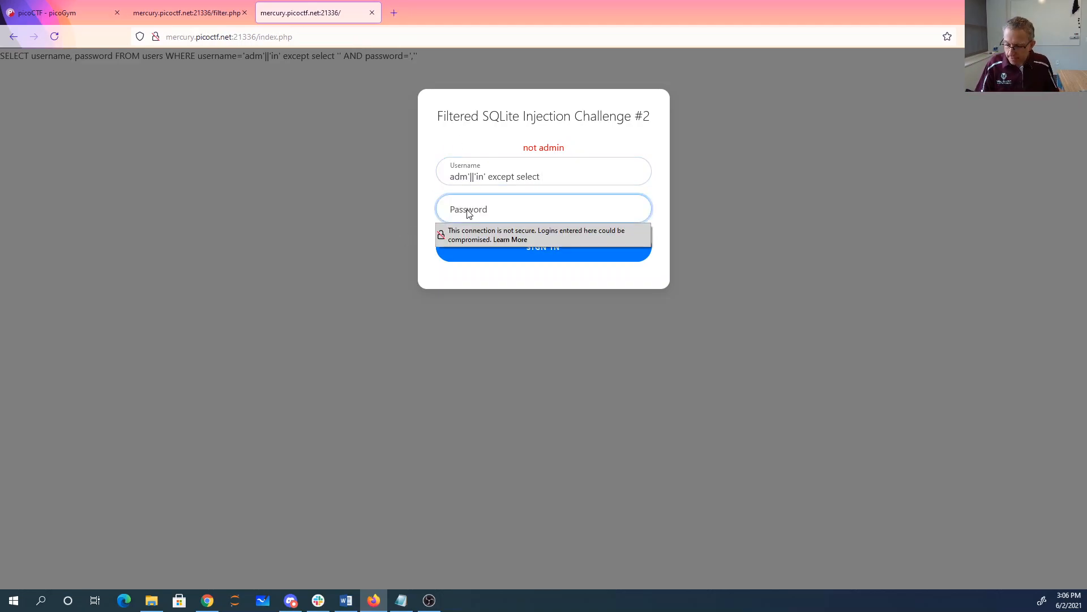
text(••)
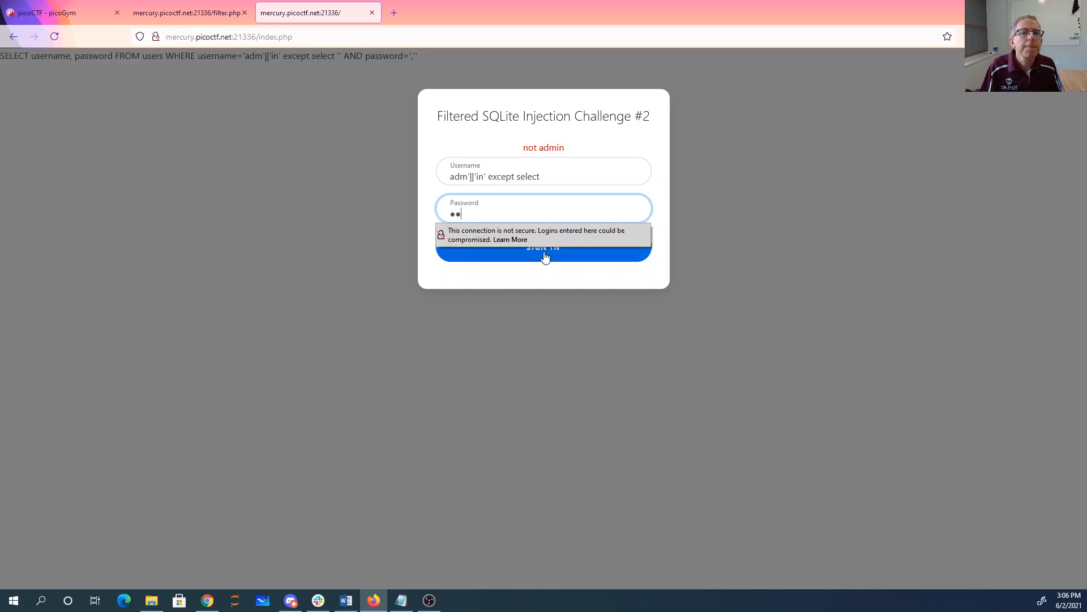
click(543, 255)
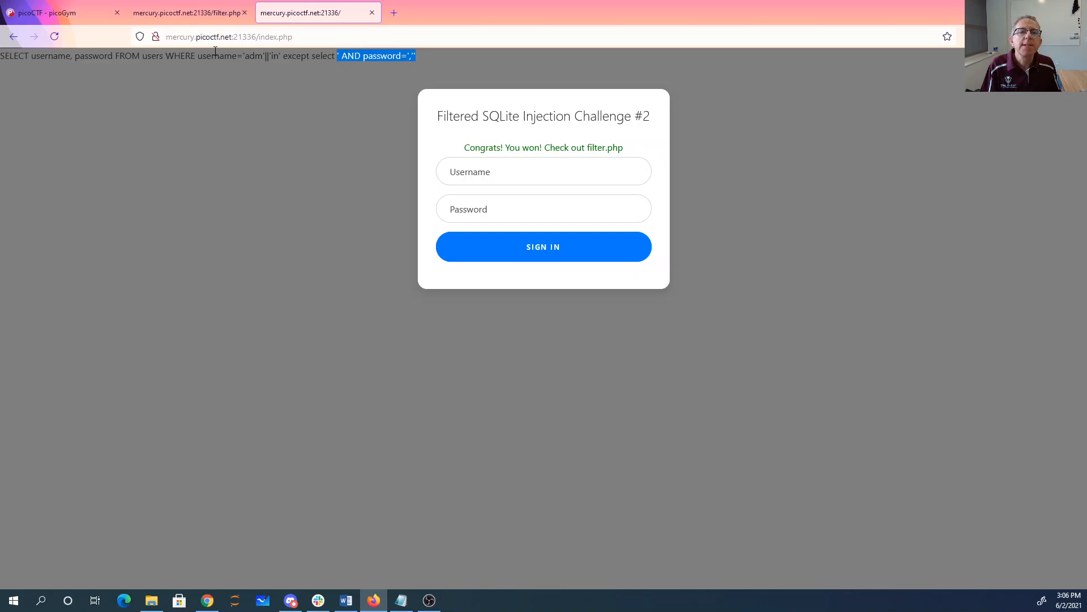
mouse_move(275, 66)
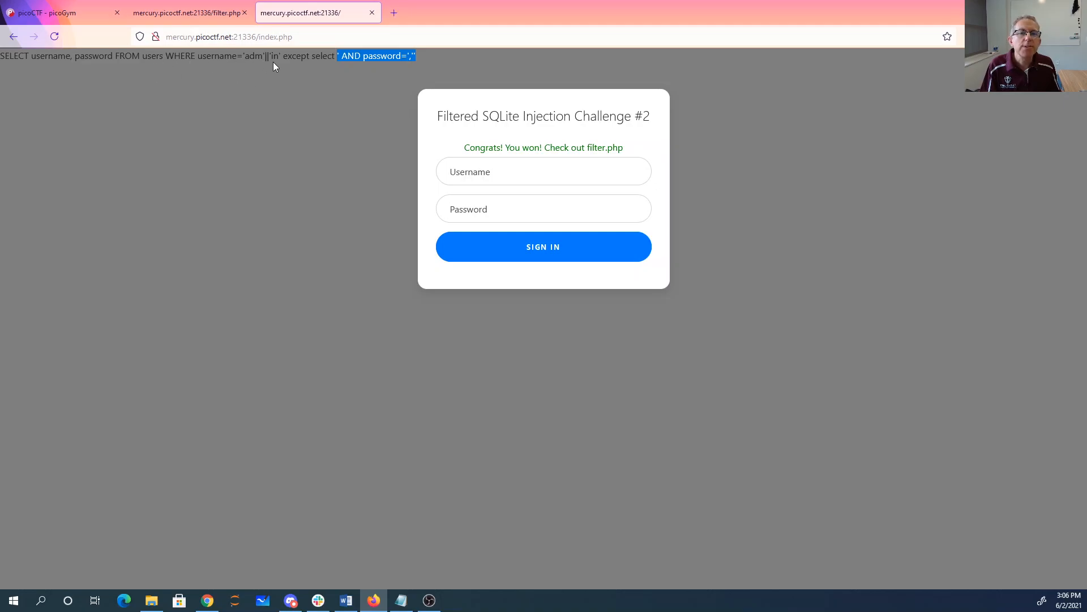
mouse_move(380, 66)
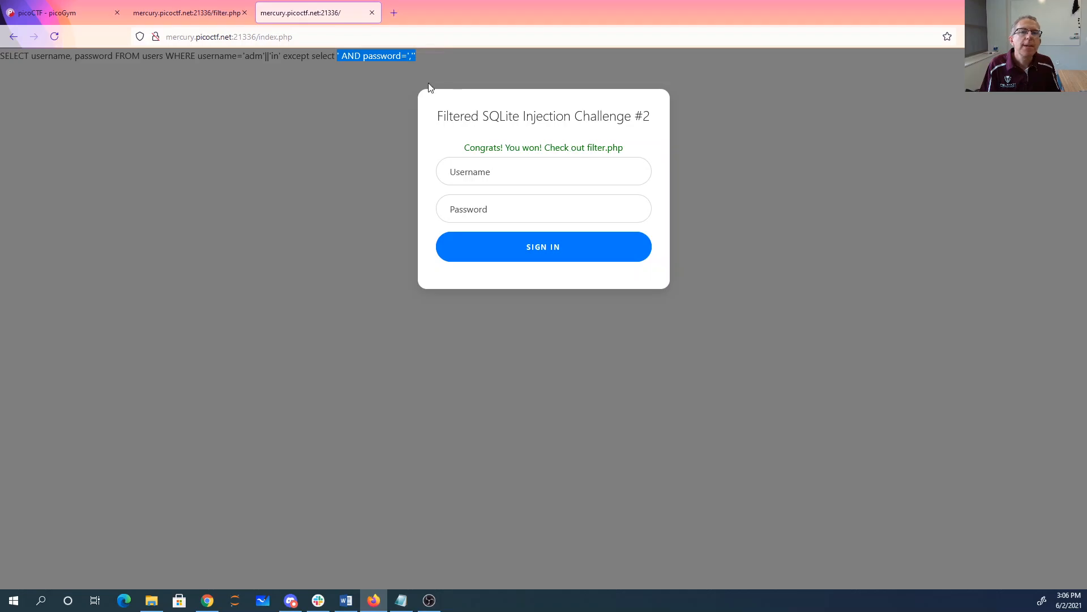
Step: Reload filter.php to show its PHP source and select the picoCTF flag comment
click(187, 13)
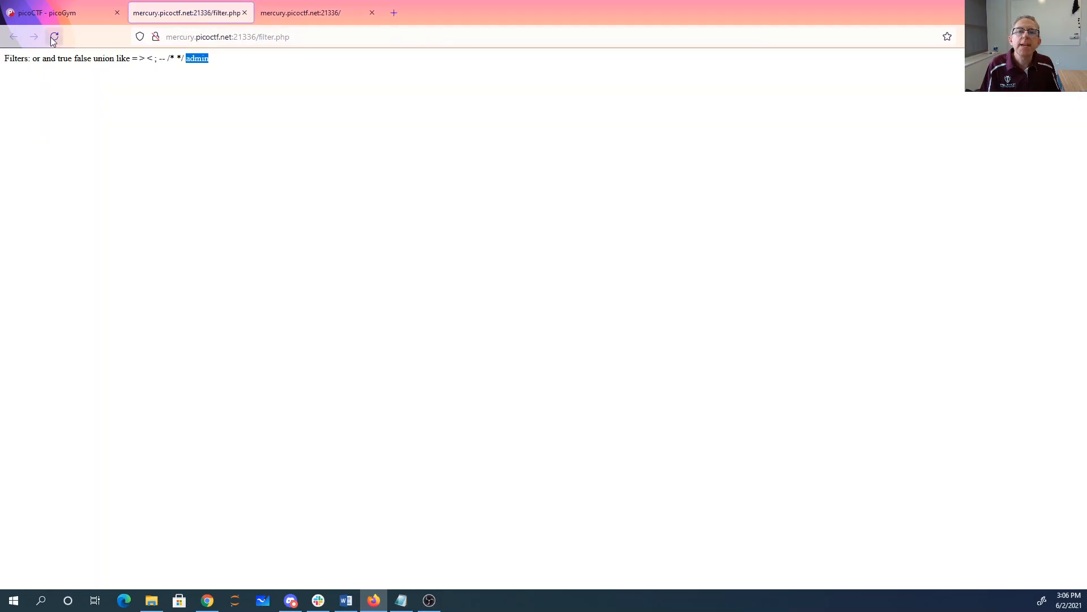
click(54, 37)
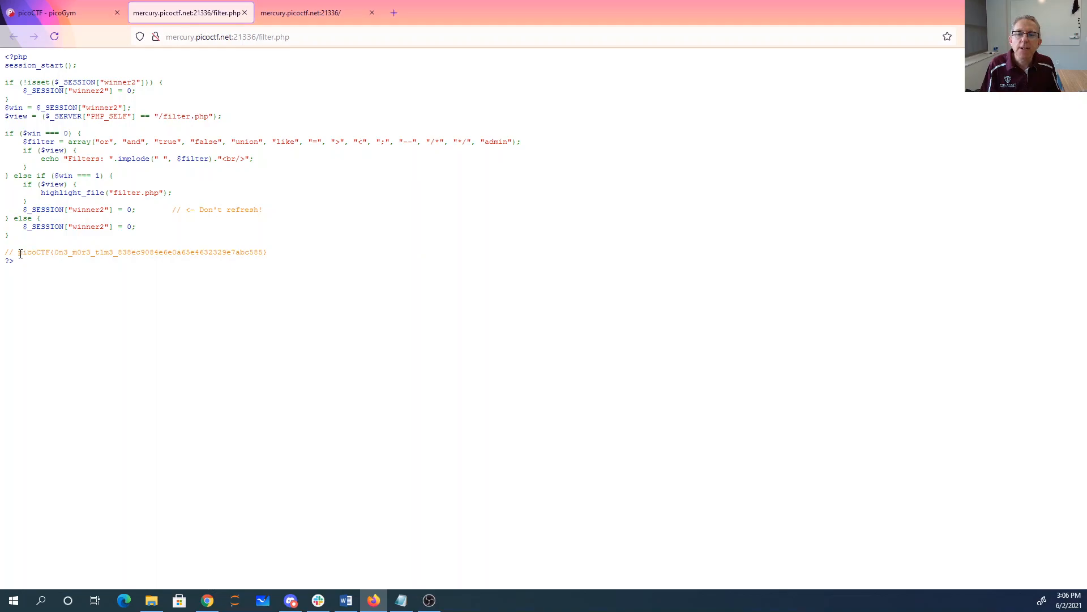
drag(21, 252, 267, 251)
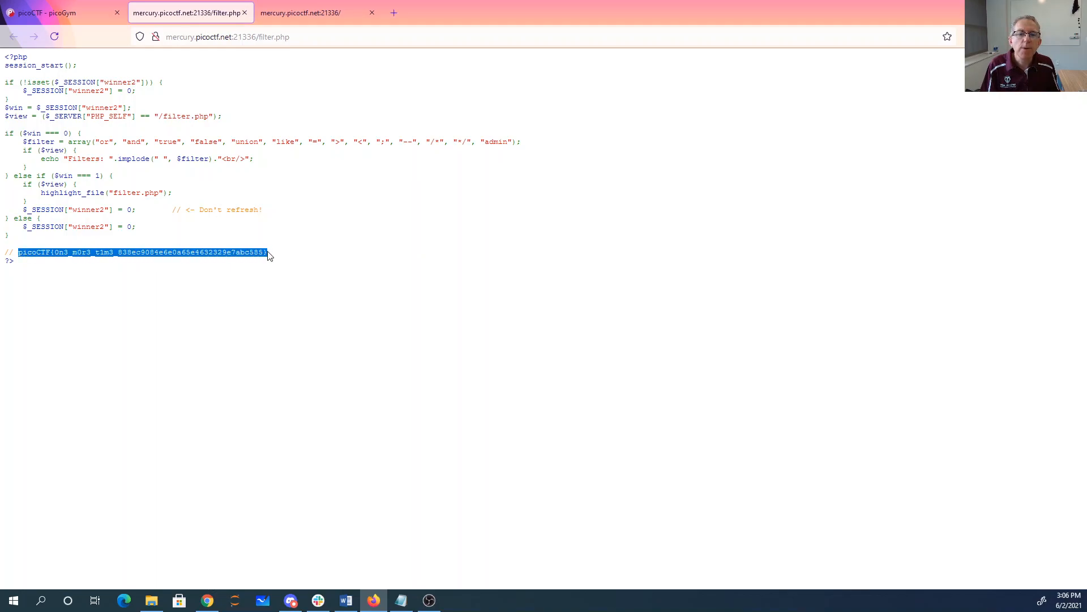